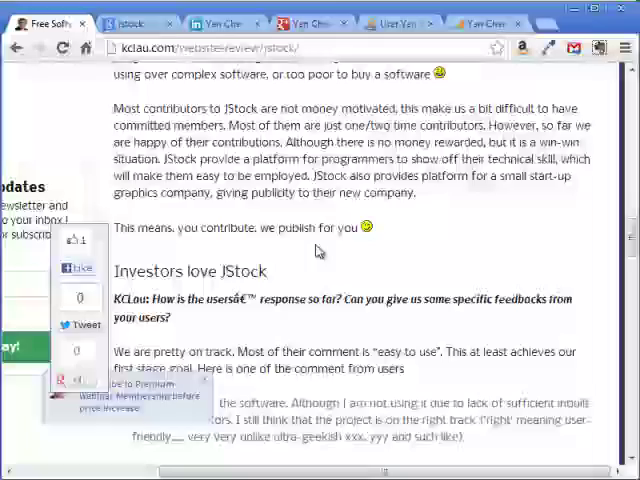
# Scroll down through the KCLau JStock interview article in Chrome.
pyautogui.scroll(-3)
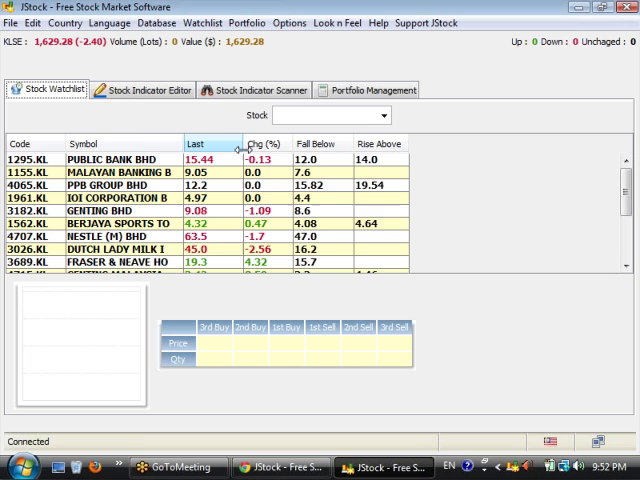
pyautogui.click(262, 144)
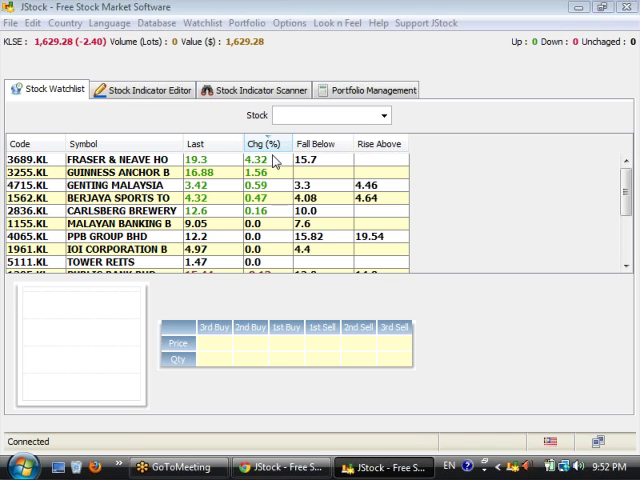
pyautogui.scroll(-3)
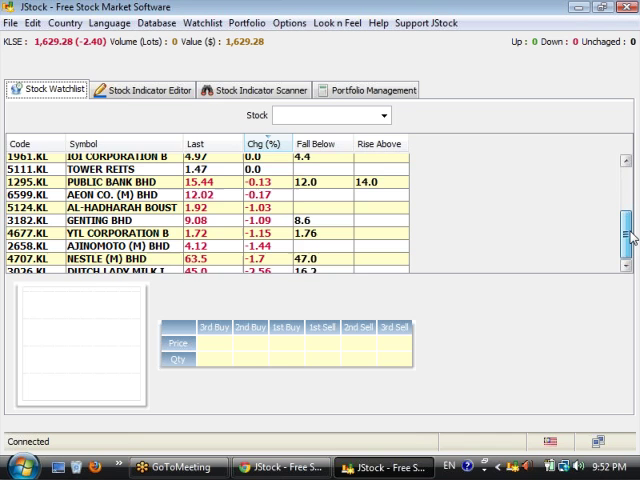
pyautogui.scroll(-3)
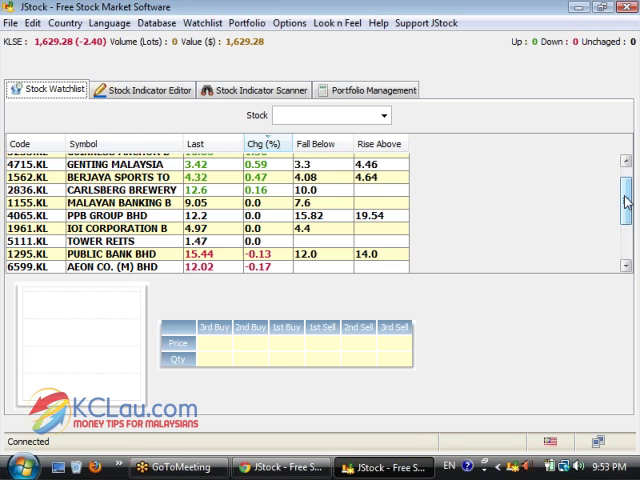
# Set PUBLIC BANK BHD's Fall Below alert to 16, triggering the fell-below-16 popup.
pyautogui.click(100, 254)
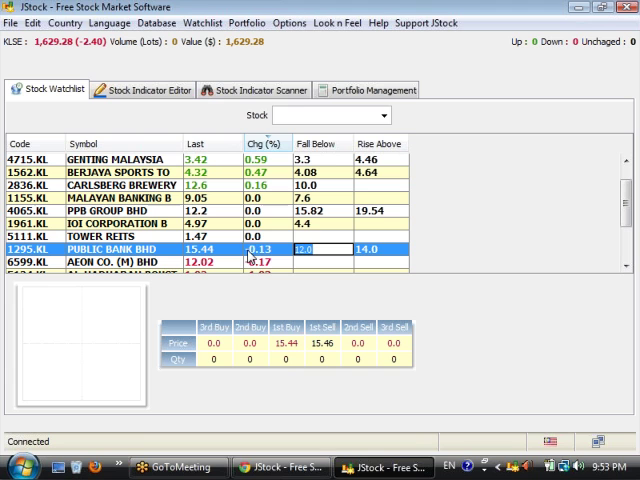
pyautogui.click(288, 24)
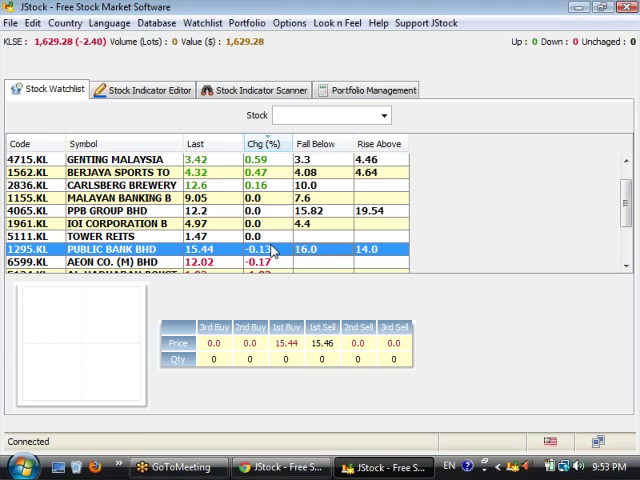
pyautogui.click(64, 22)
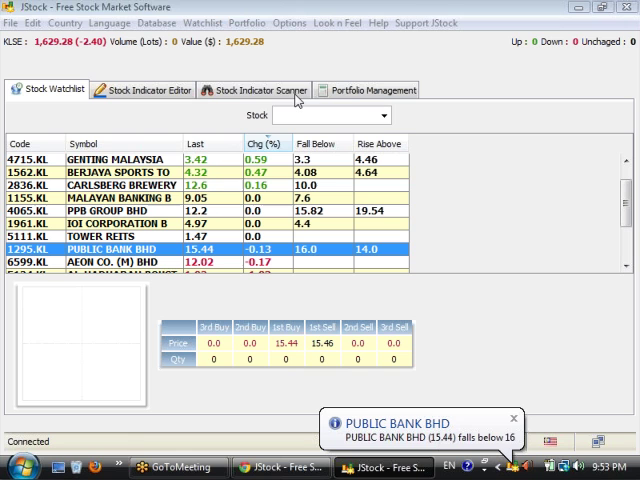
# Bring up the Options window from the Options menu to reach the Alert settings.
pyautogui.click(290, 24)
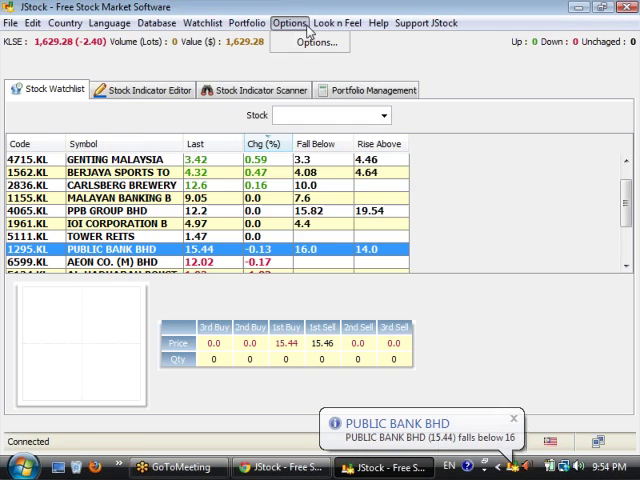
pyautogui.click(290, 24)
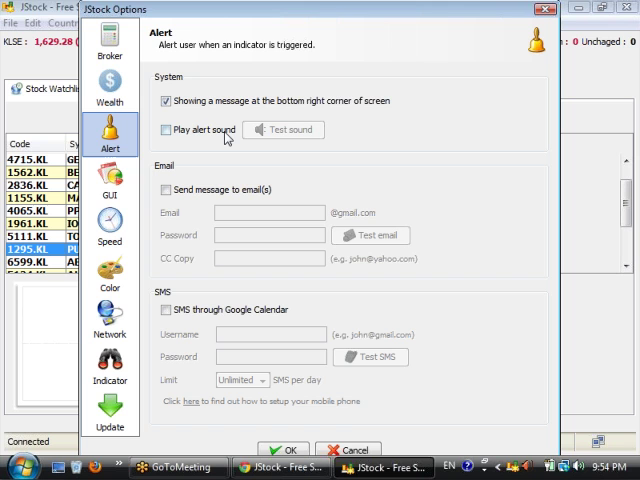
# Enable alert sound, email and SMS-via-Google-Calendar alerts, then cancel out of Options.
pyautogui.click(164, 130)
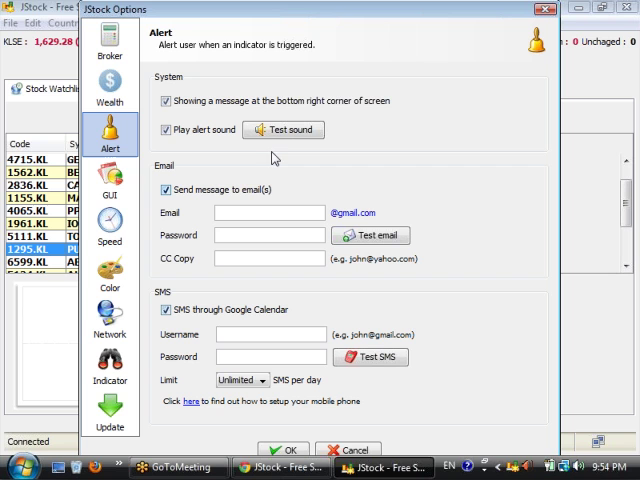
pyautogui.click(268, 212)
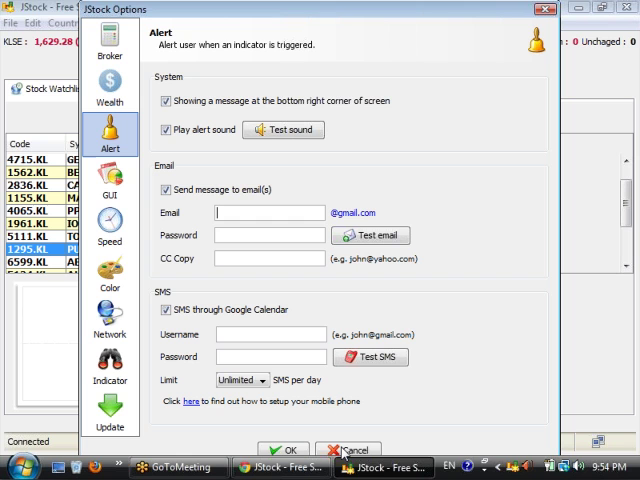
pyautogui.moveTo(508, 176)
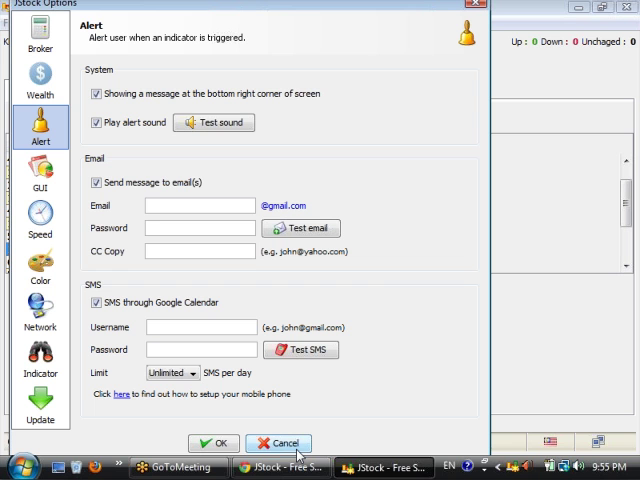
pyautogui.click(278, 444)
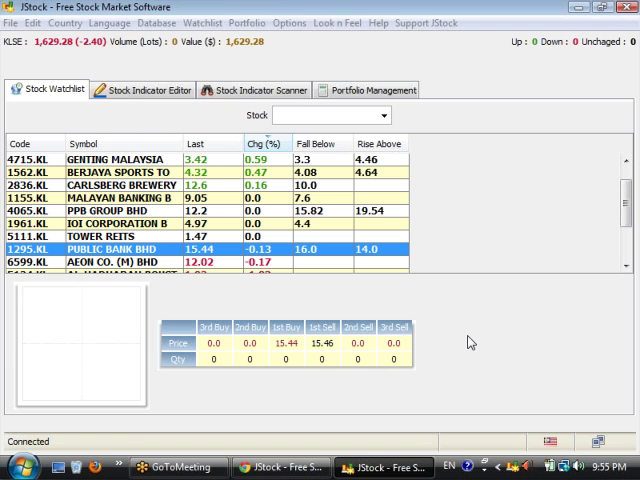